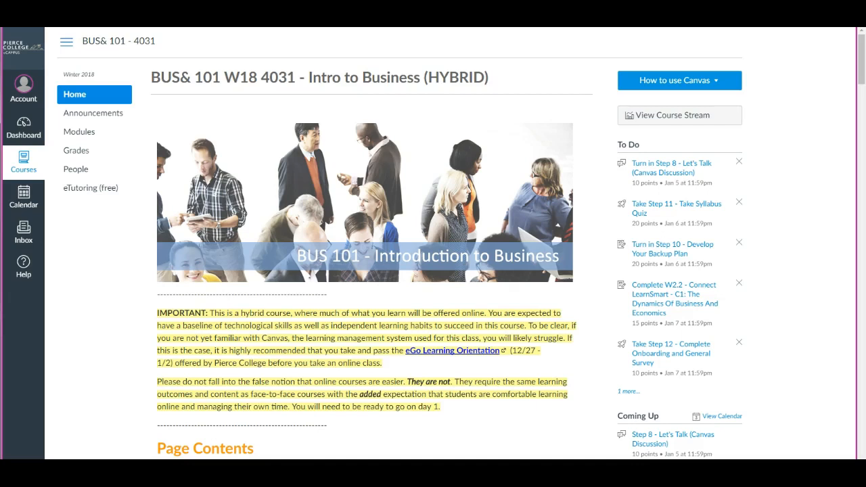
{"action": "mouse_move", "coordinate": [23, 264]}
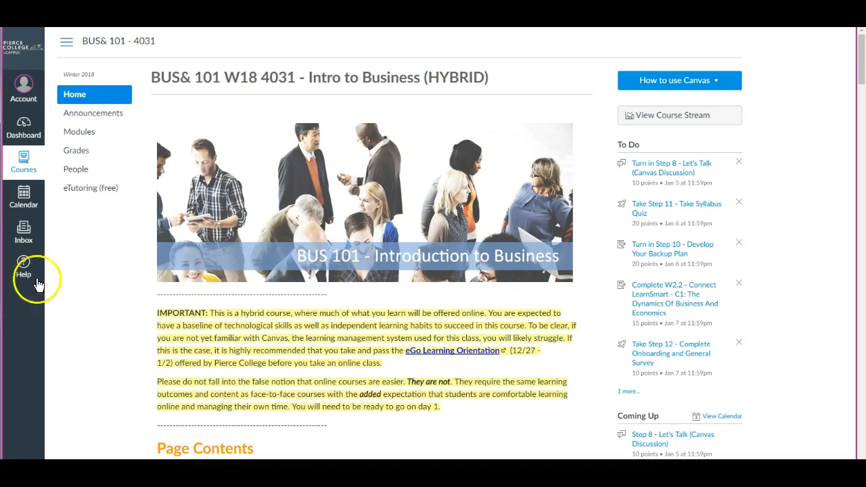
{"action": "mouse_move", "coordinate": [80, 131]}
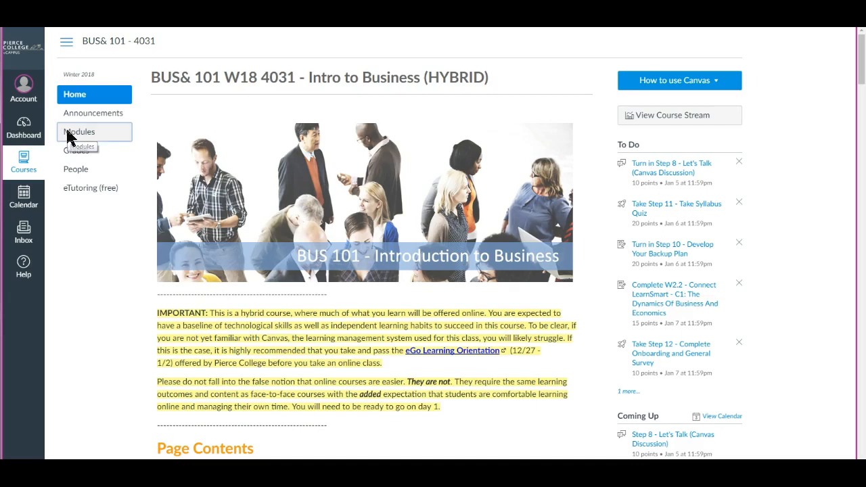
Step: Show the course Modules list scrolled to the W2 Business in a Changing World deliverables
{"action": "left_click", "coordinate": [79, 131]}
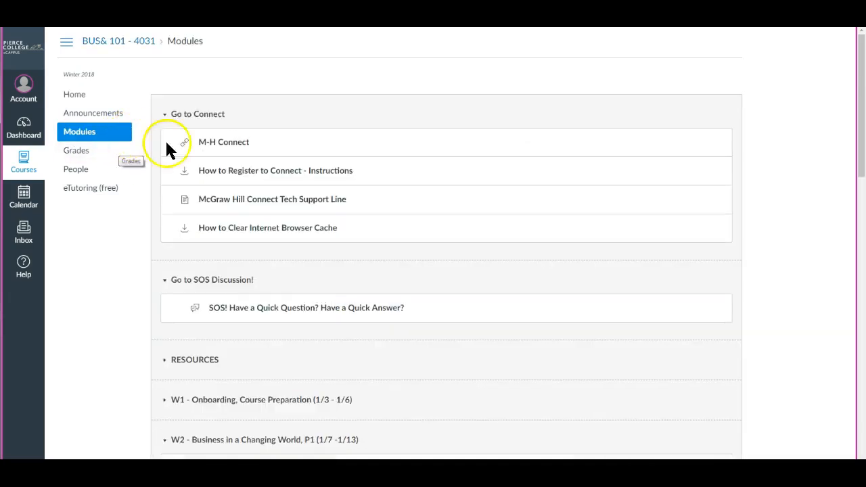
{"action": "mouse_move", "coordinate": [224, 142]}
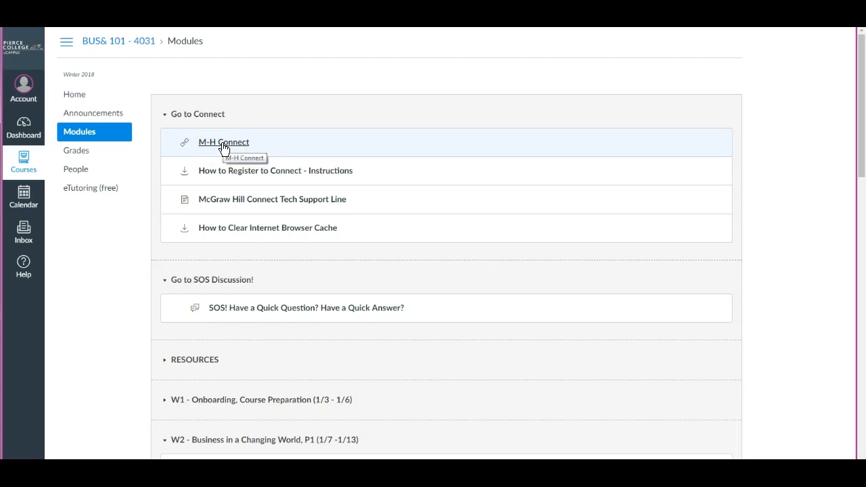
{"action": "scroll", "scroll_direction": "down", "scroll_amount": 3}
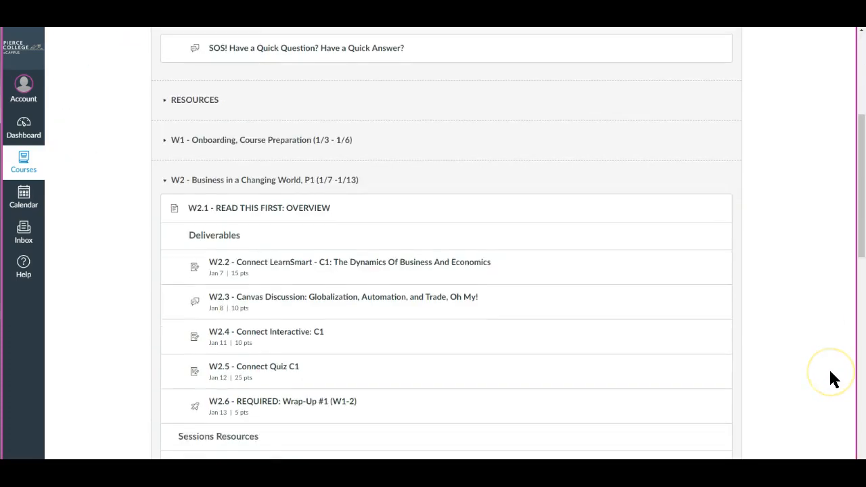
{"action": "scroll", "scroll_direction": "down", "scroll_amount": 3}
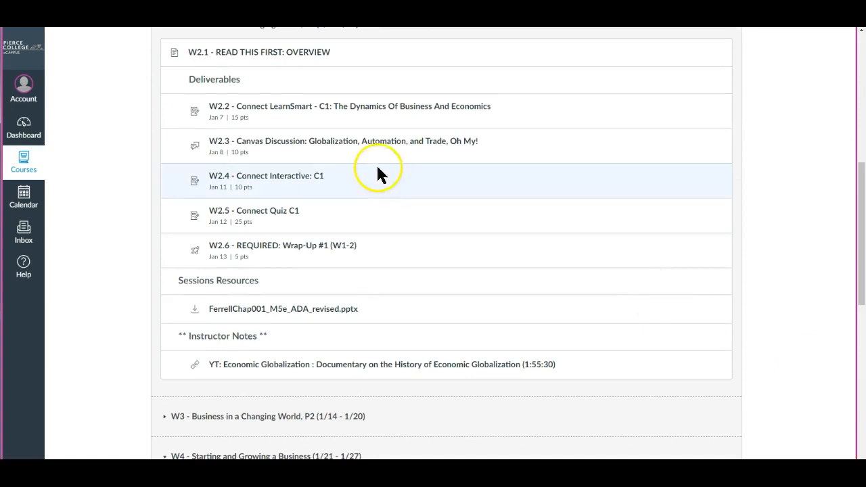
{"action": "mouse_move", "coordinate": [247, 111]}
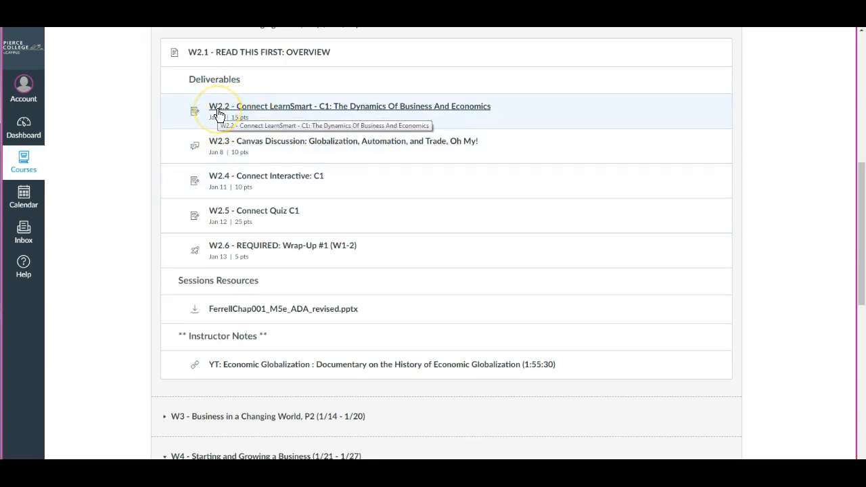
{"action": "mouse_move", "coordinate": [273, 113]}
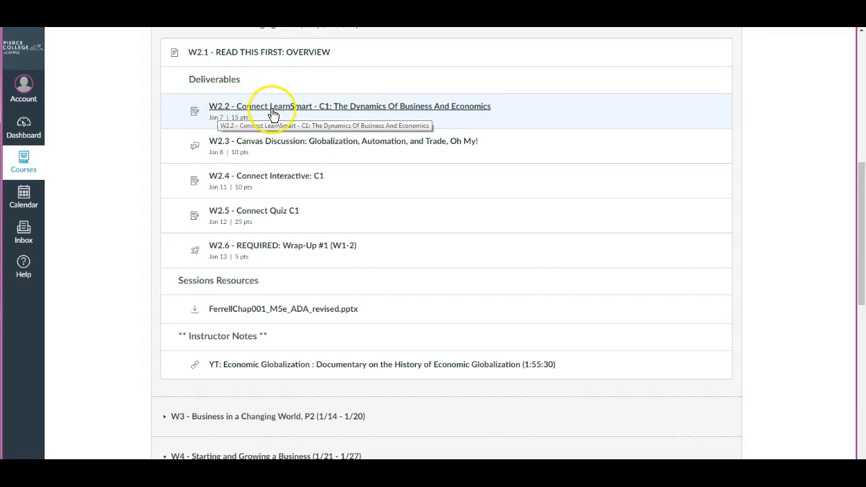
{"action": "mouse_move", "coordinate": [280, 114]}
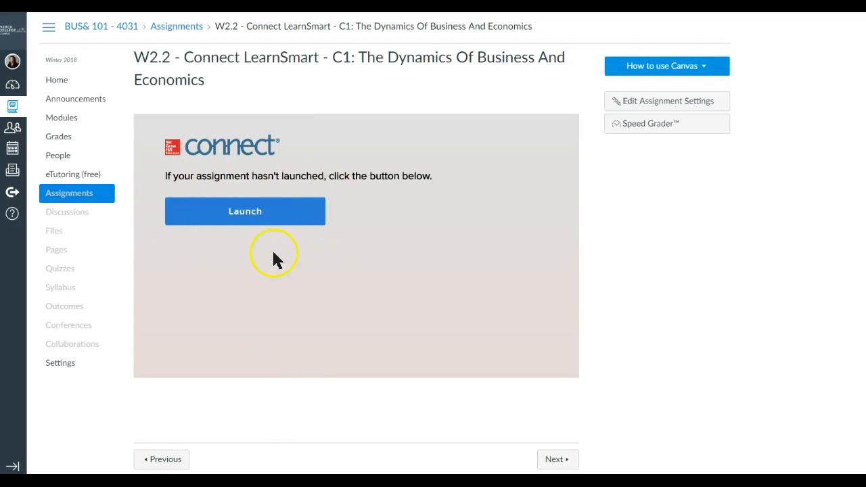
{"action": "mouse_move", "coordinate": [245, 212]}
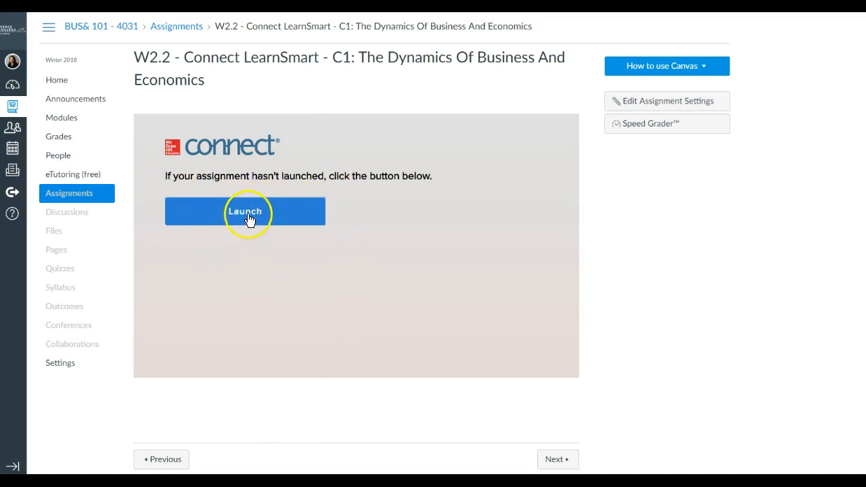
Step: Launch the W2.2 Connect LearnSmart chapter 1 assignment from Canvas
{"action": "left_click", "coordinate": [244, 211]}
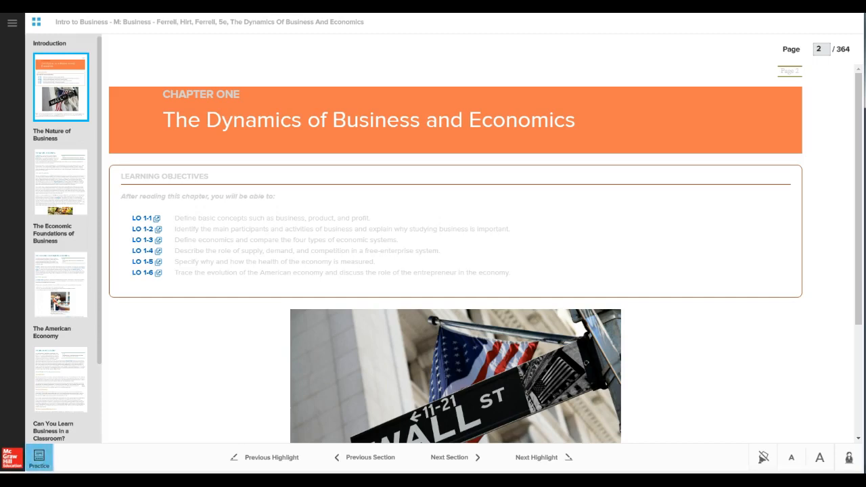
{"action": "mouse_move", "coordinate": [94, 37]}
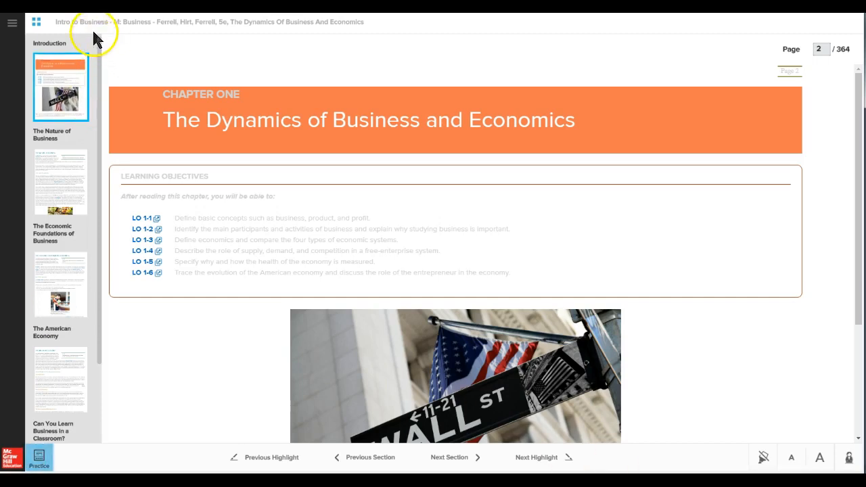
{"action": "mouse_move", "coordinate": [91, 121]}
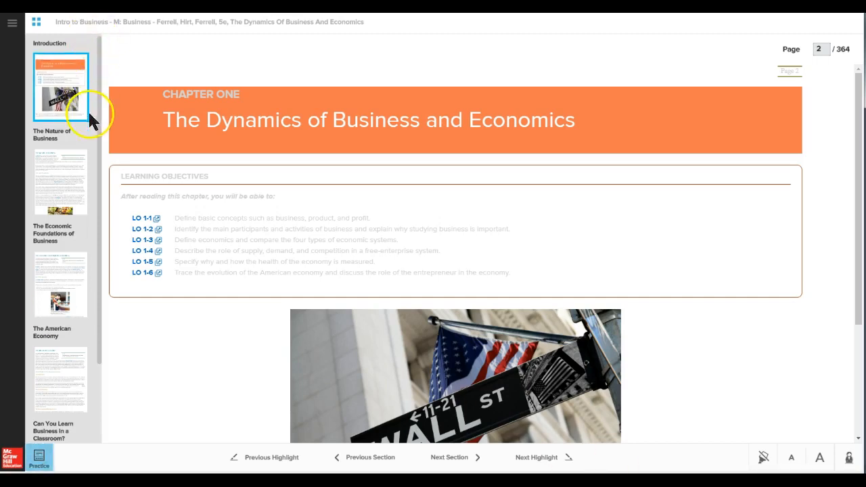
{"action": "mouse_move", "coordinate": [64, 453]}
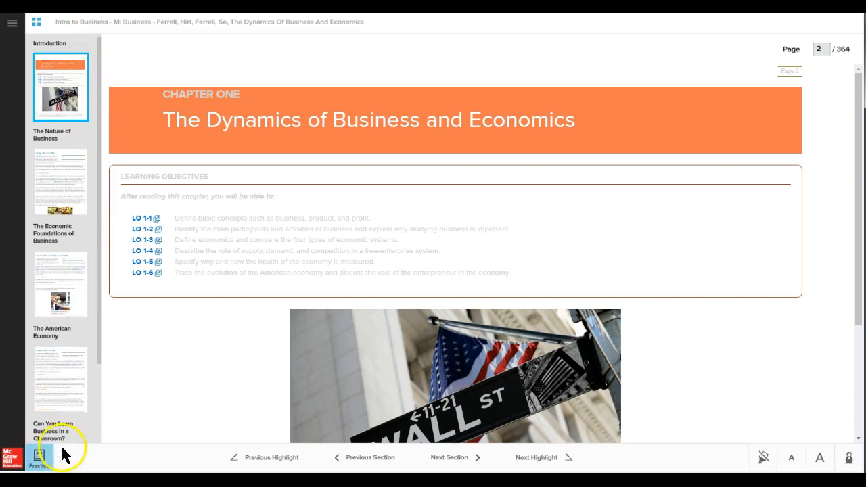
{"action": "mouse_move", "coordinate": [89, 179]}
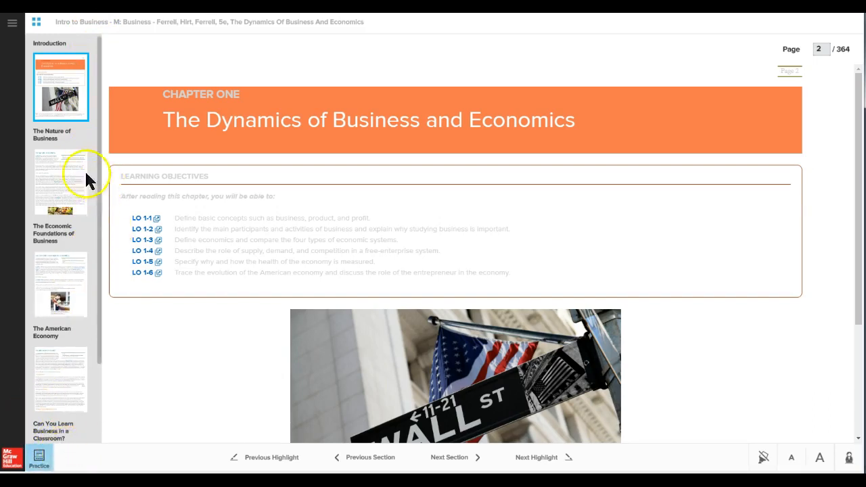
Step: Scroll the chapter one section thumbnails toward The Nature of Business reading
{"action": "scroll", "scroll_direction": "down", "scroll_amount": 3}
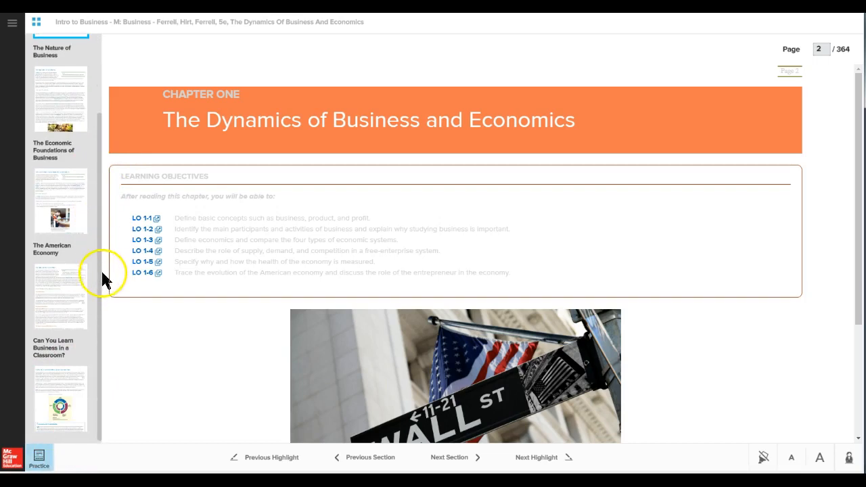
{"action": "mouse_move", "coordinate": [639, 122]}
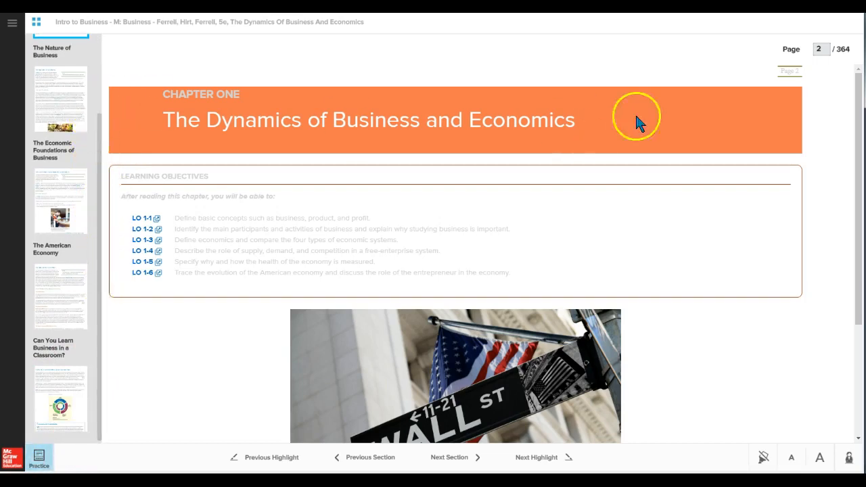
{"action": "mouse_move", "coordinate": [173, 225]}
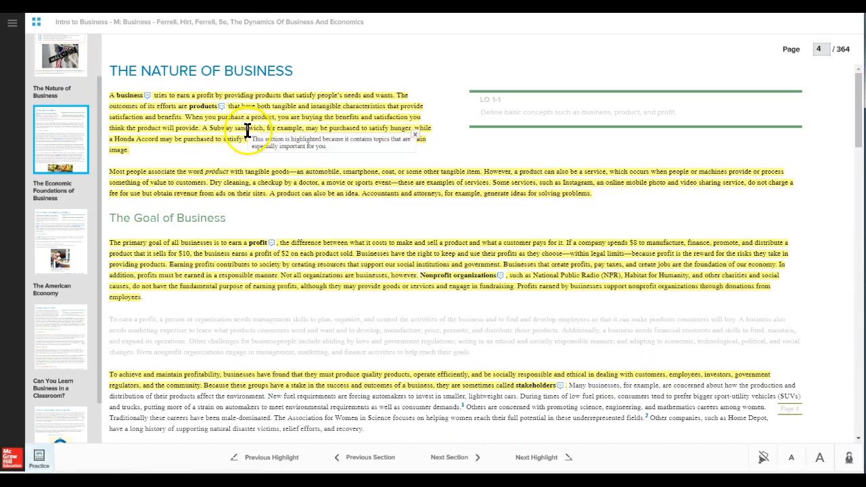
Step: Dismiss the highlight note and read down to The People and Activities of Business heading
{"action": "left_click", "coordinate": [414, 133]}
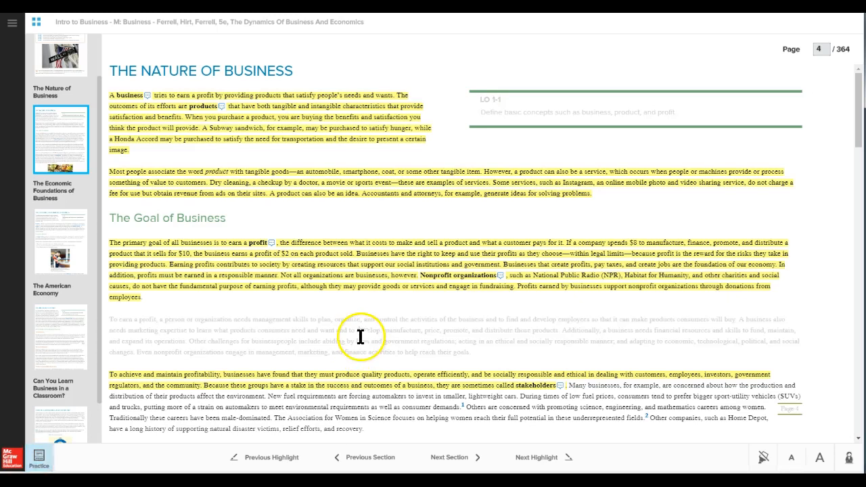
{"action": "mouse_move", "coordinate": [360, 337]}
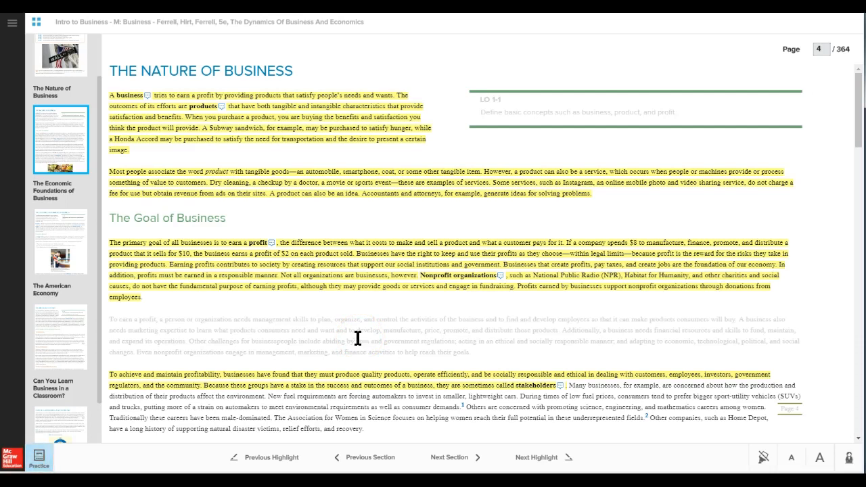
{"action": "scroll", "scroll_direction": "down", "scroll_amount": 3}
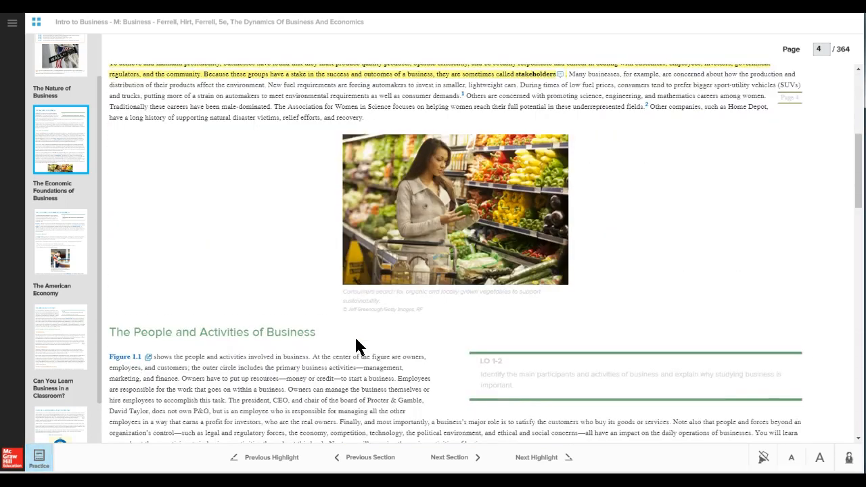
{"action": "scroll", "scroll_direction": "down", "scroll_amount": 3}
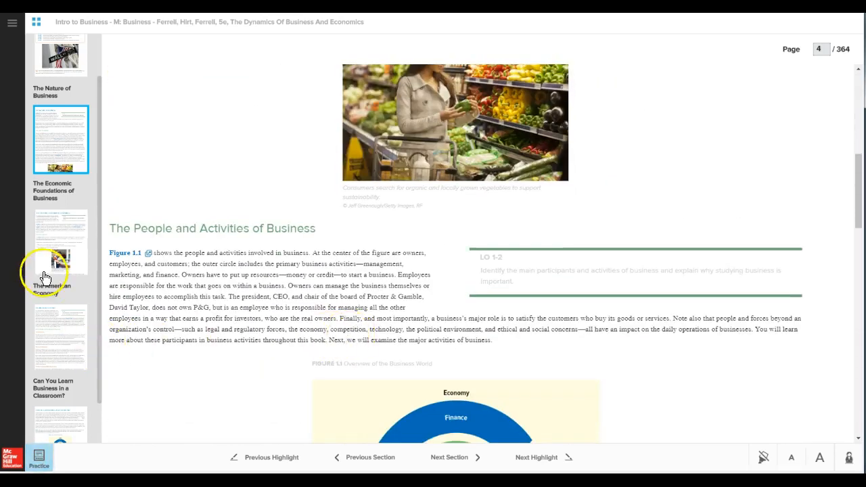
{"action": "mouse_move", "coordinate": [88, 433]}
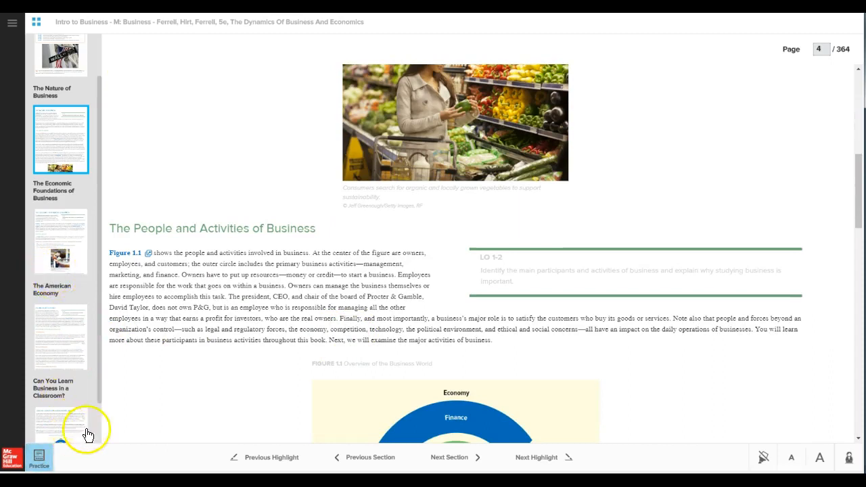
{"action": "mouse_move", "coordinate": [39, 458]}
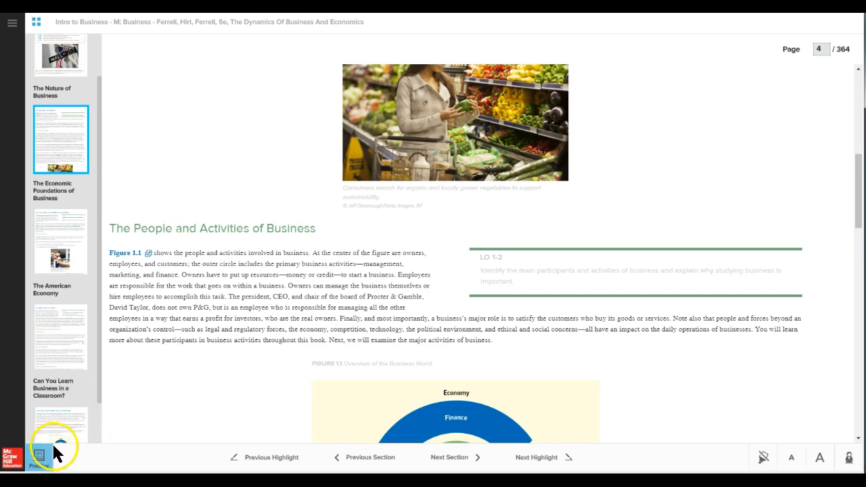
{"action": "mouse_move", "coordinate": [41, 459]}
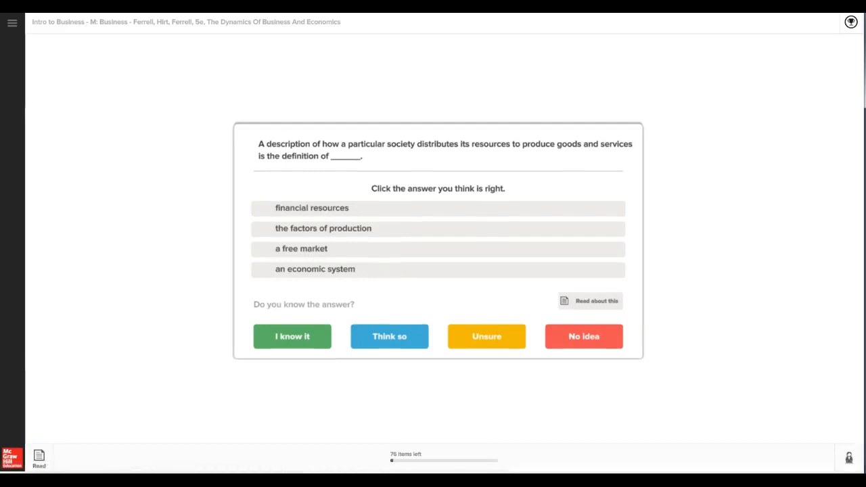
{"action": "mouse_move", "coordinate": [352, 177]}
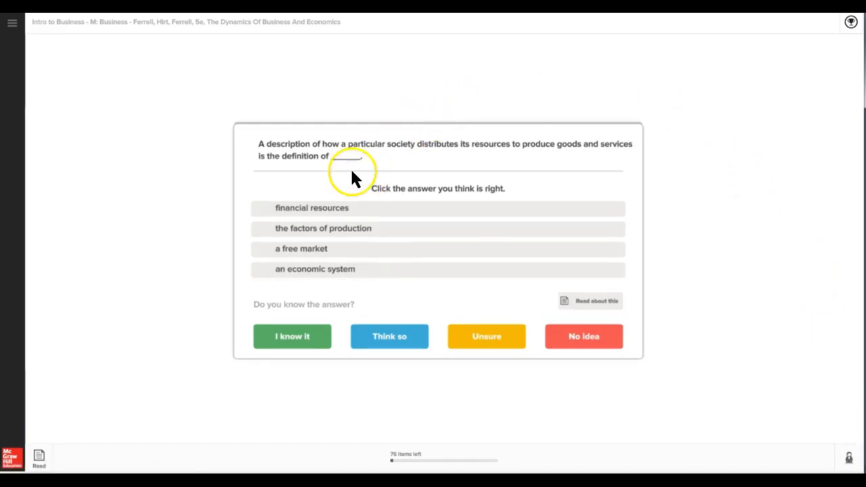
{"action": "mouse_move", "coordinate": [292, 366]}
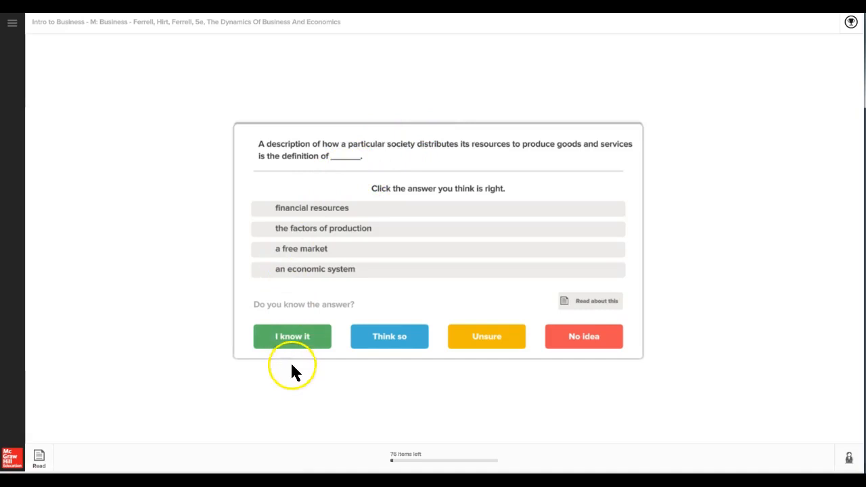
{"action": "mouse_move", "coordinate": [616, 352]}
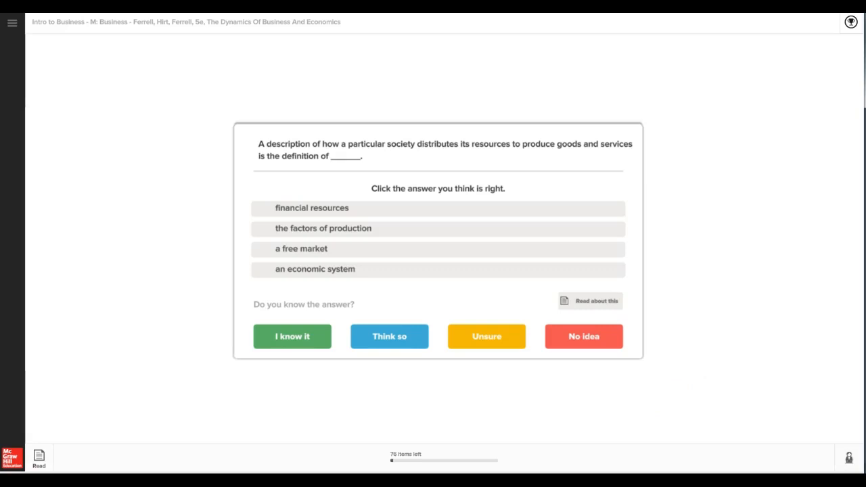
{"action": "mouse_move", "coordinate": [263, 154]}
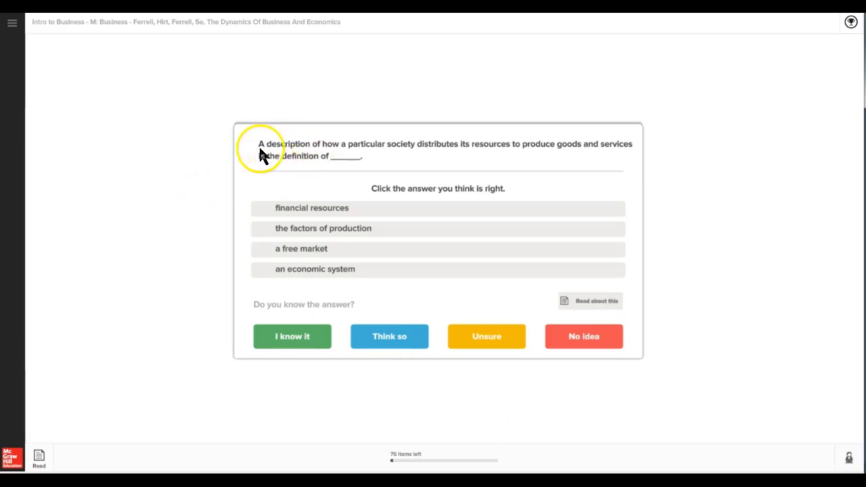
{"action": "mouse_move", "coordinate": [119, 301]}
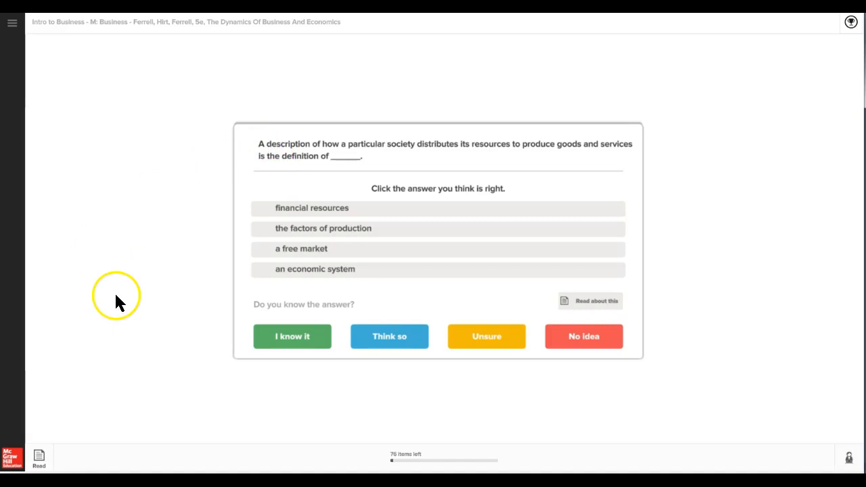
{"action": "mouse_move", "coordinate": [149, 339]}
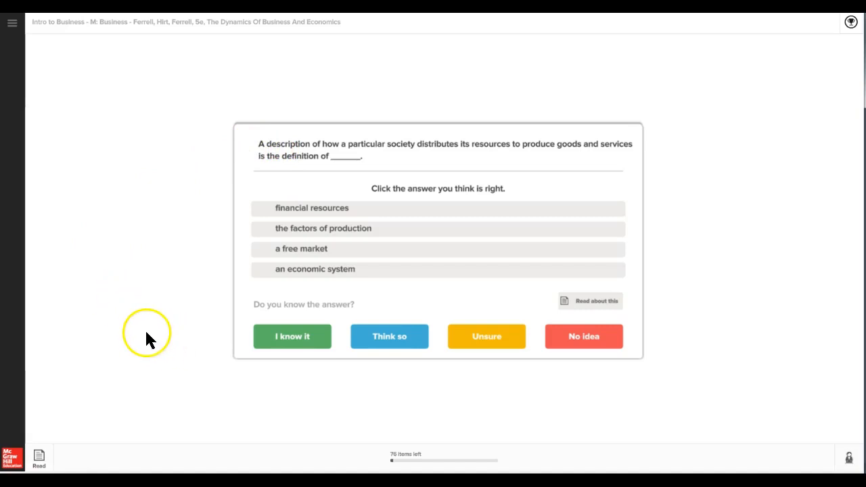
{"action": "mouse_move", "coordinate": [123, 340]}
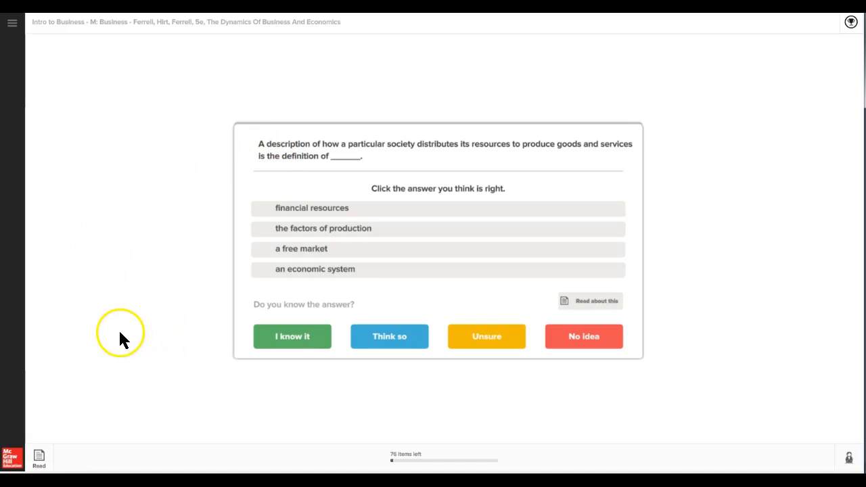
{"action": "mouse_move", "coordinate": [115, 337]}
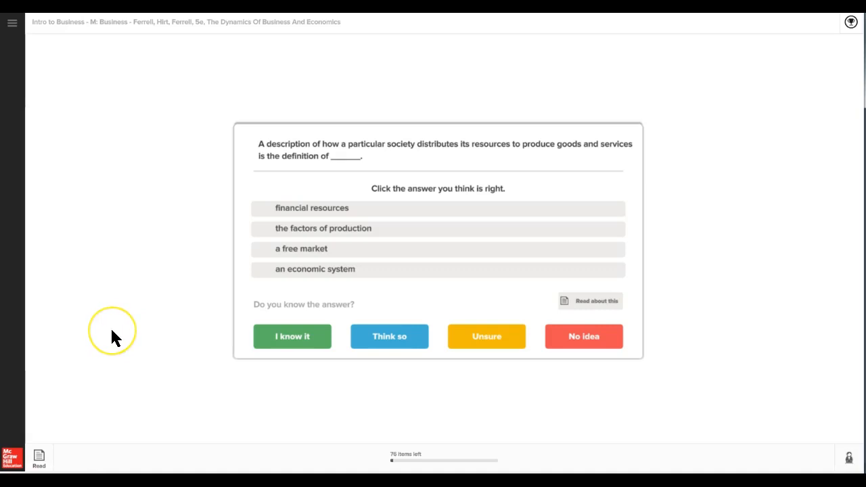
{"action": "mouse_move", "coordinate": [142, 311]}
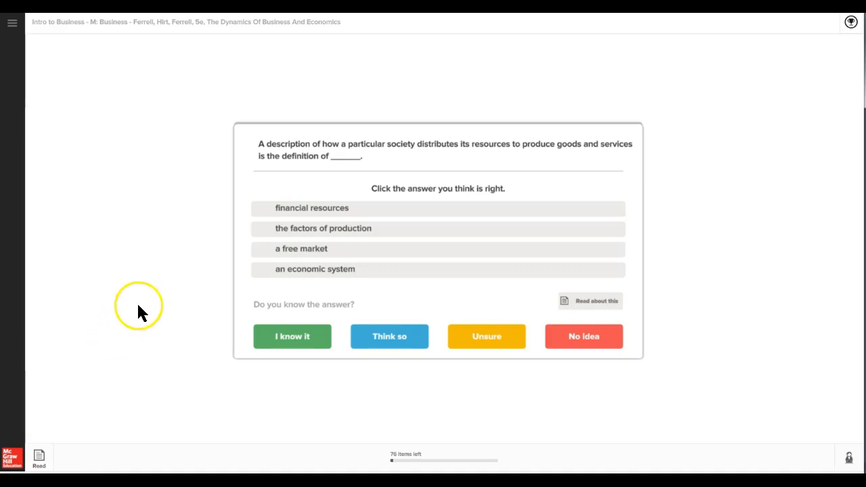
{"action": "mouse_move", "coordinate": [321, 256]}
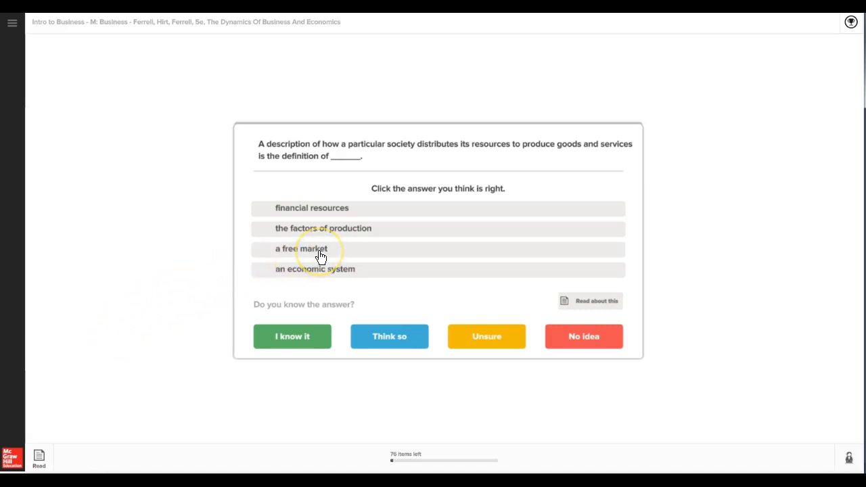
{"action": "mouse_move", "coordinate": [321, 258]}
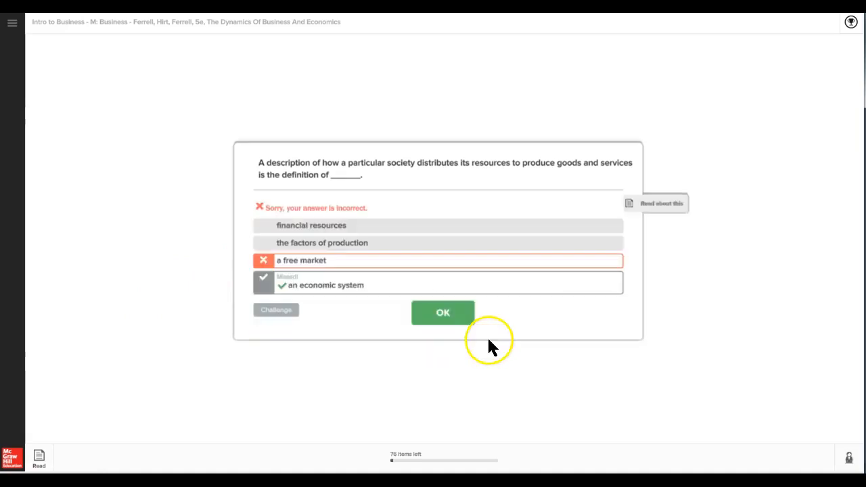
{"action": "mouse_move", "coordinate": [328, 220]}
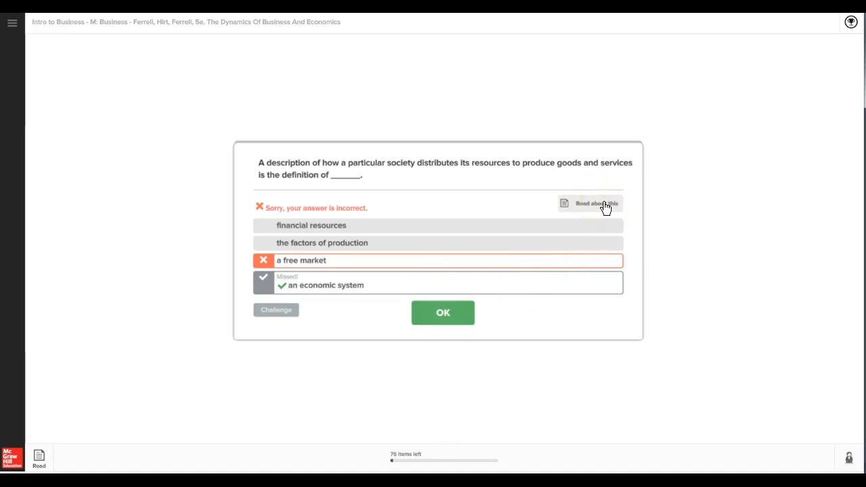
Step: Use 'Read about this' to show the Socialism passage defining an economic system
{"action": "left_click", "coordinate": [590, 203]}
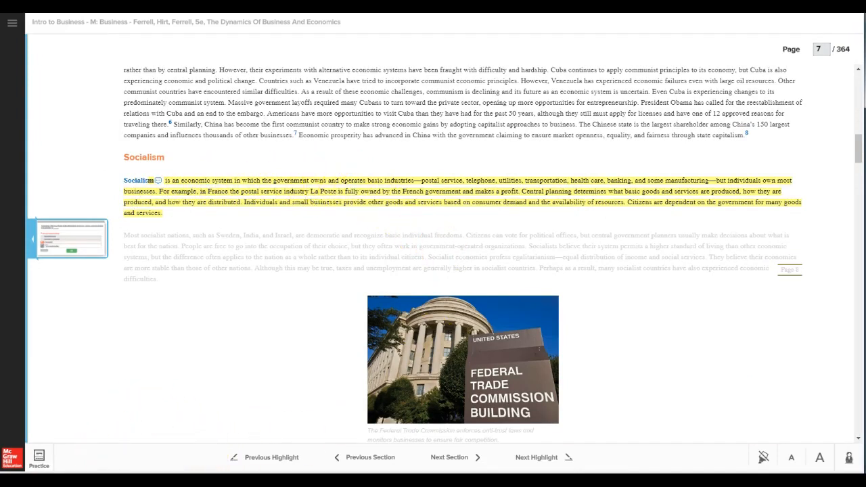
{"action": "mouse_move", "coordinate": [39, 459]}
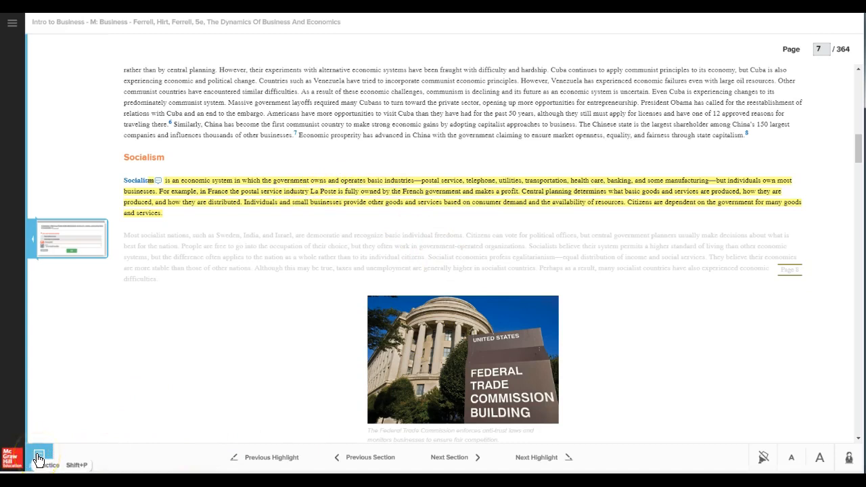
Step: Return via Practice to the missed economic system question's feedback
{"action": "left_click", "coordinate": [39, 459]}
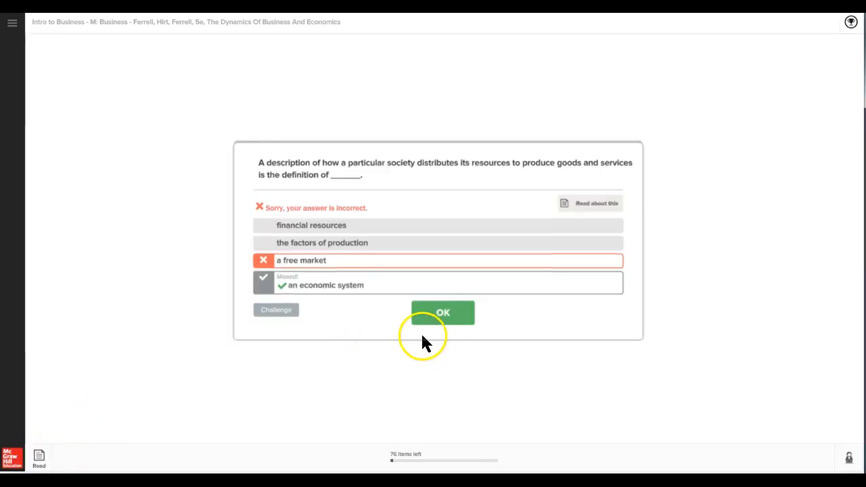
{"action": "mouse_move", "coordinate": [331, 254]}
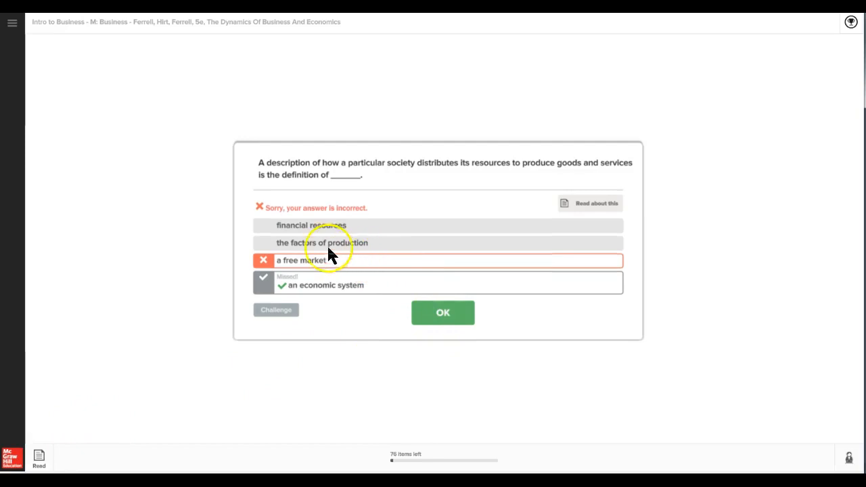
{"action": "mouse_move", "coordinate": [332, 291]}
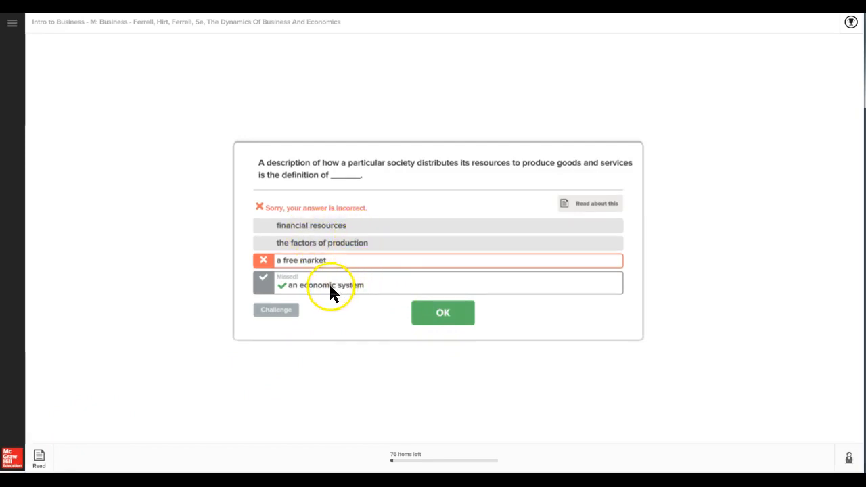
{"action": "mouse_move", "coordinate": [280, 291]}
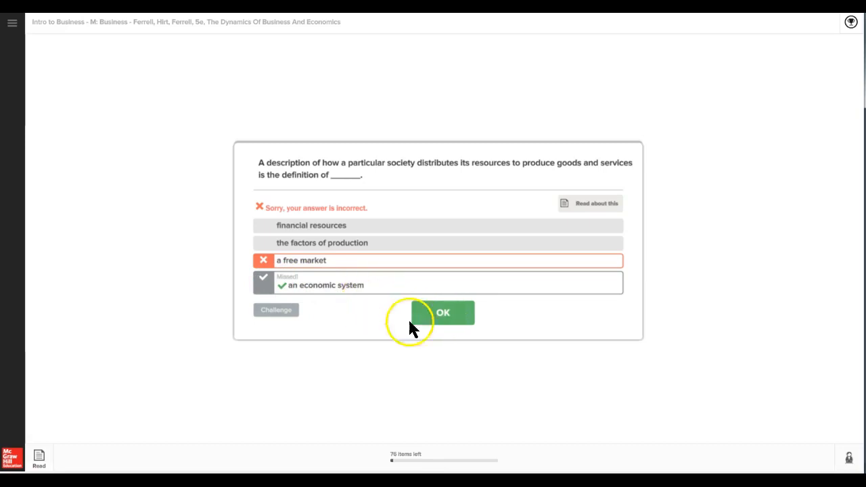
Step: Continue to the communism question, then switch to reading The Nature of Business on page 4
{"action": "left_click", "coordinate": [443, 312]}
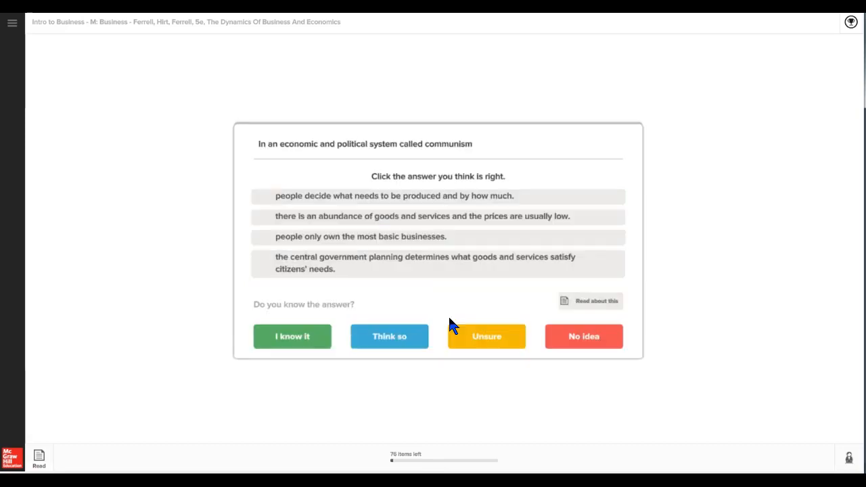
{"action": "mouse_move", "coordinate": [331, 439]}
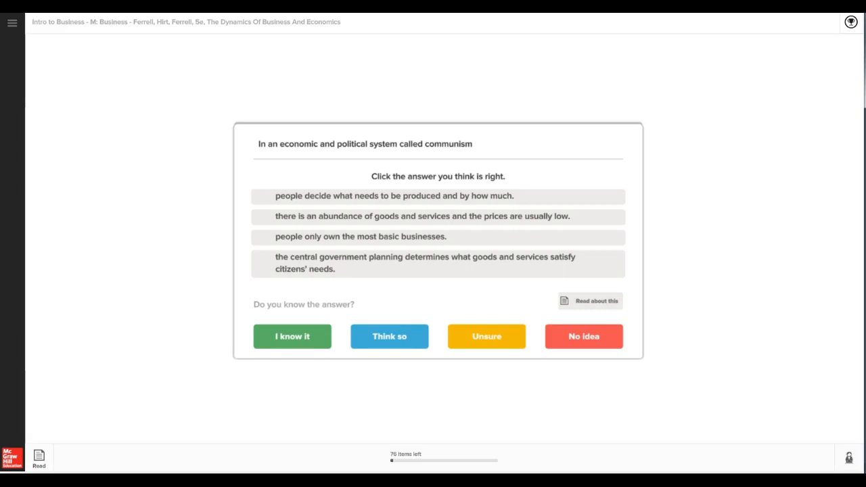
{"action": "mouse_move", "coordinate": [241, 301]}
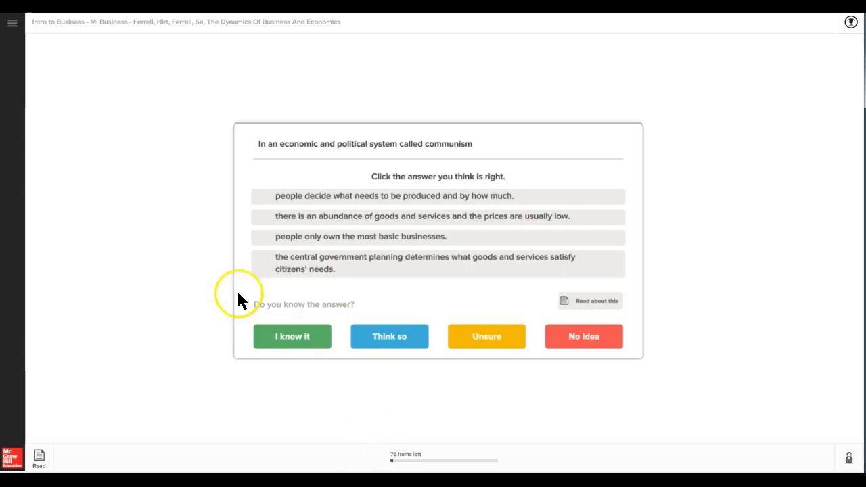
{"action": "mouse_move", "coordinate": [39, 457]}
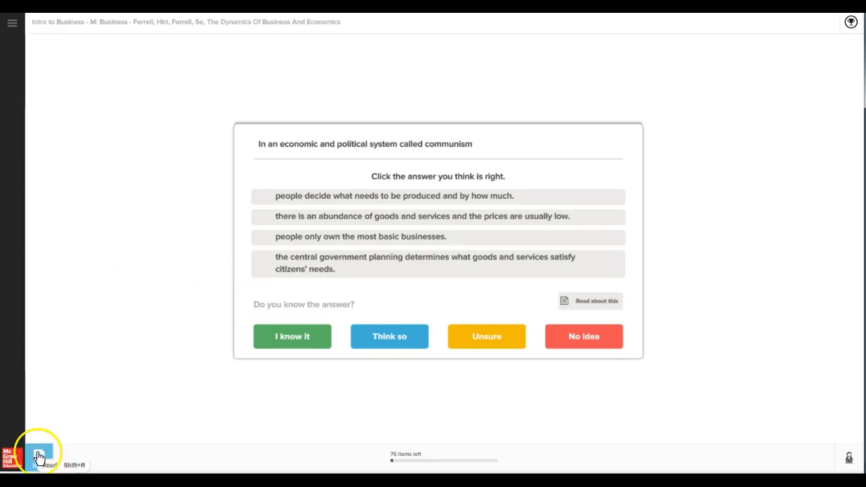
{"action": "left_click", "coordinate": [39, 455]}
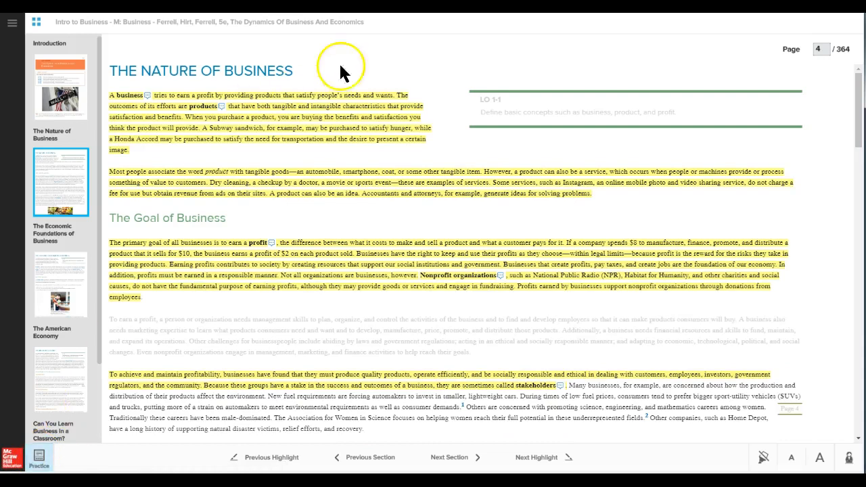
{"action": "mouse_move", "coordinate": [391, 320]}
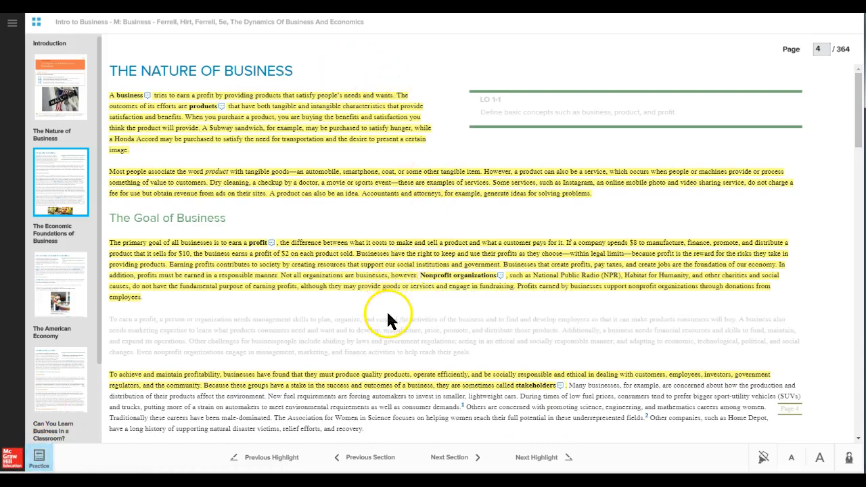
{"action": "mouse_move", "coordinate": [389, 320]}
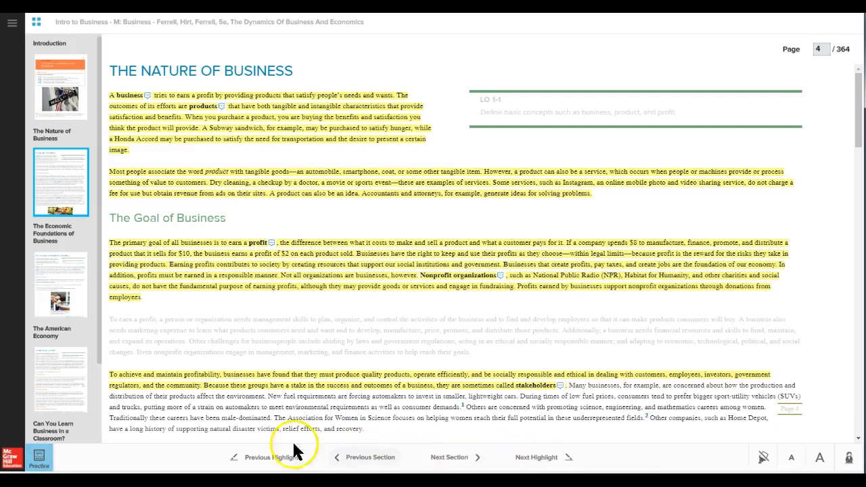
{"action": "mouse_move", "coordinate": [266, 460]}
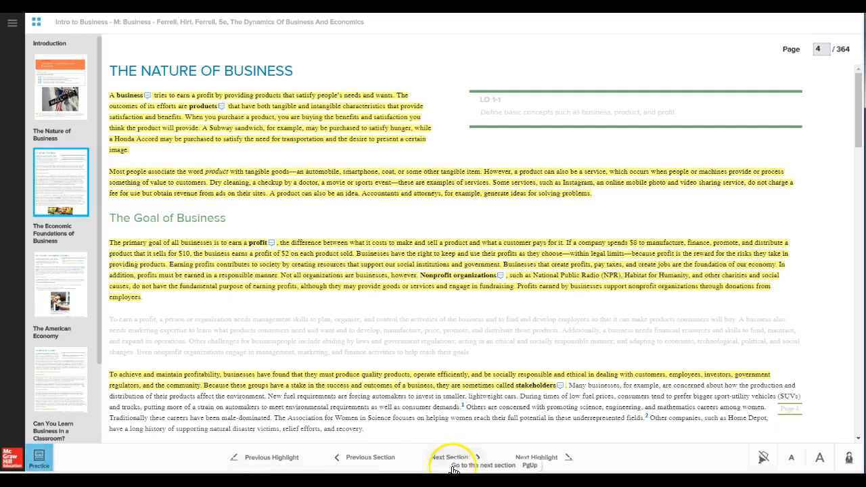
Step: Read ahead to page 7's communism, socialism and capitalism comparison, then resume practice
{"action": "left_click", "coordinate": [449, 456]}
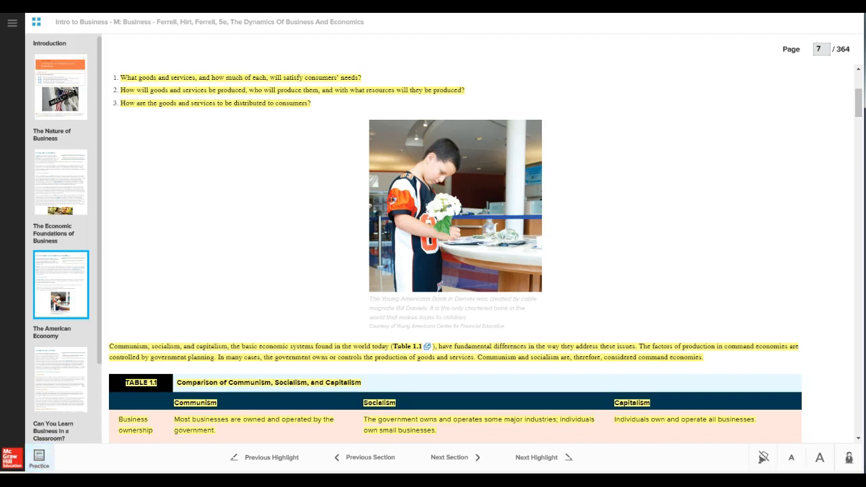
{"action": "mouse_move", "coordinate": [503, 262]}
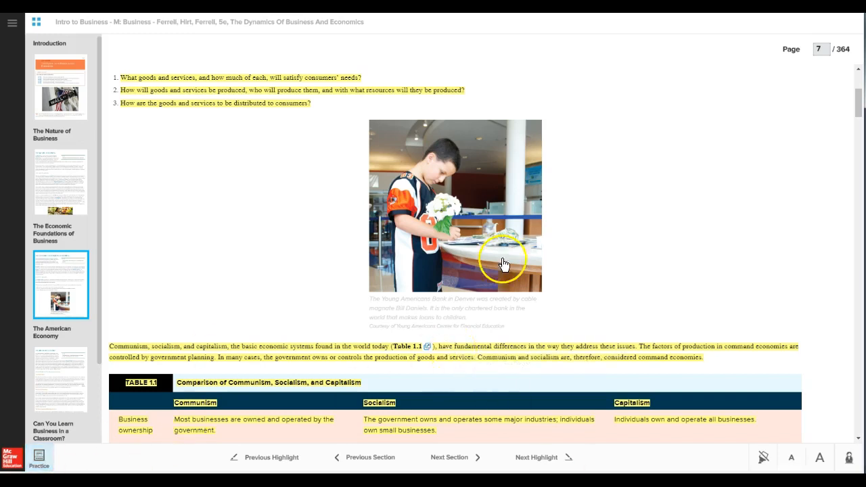
{"action": "scroll", "scroll_direction": "down", "scroll_amount": 3}
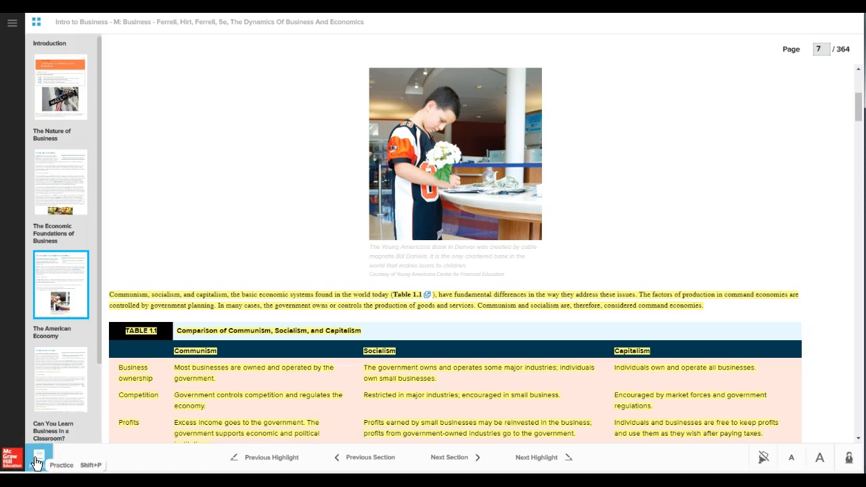
{"action": "left_click", "coordinate": [61, 461]}
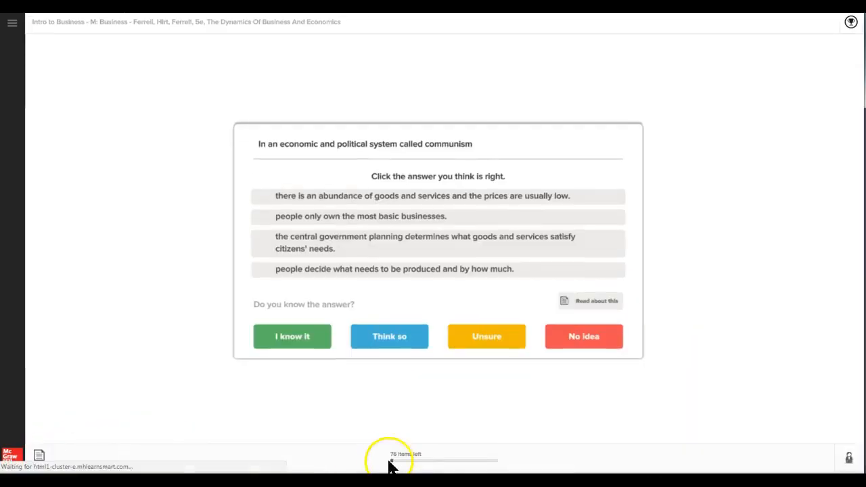
{"action": "mouse_move", "coordinate": [501, 467]}
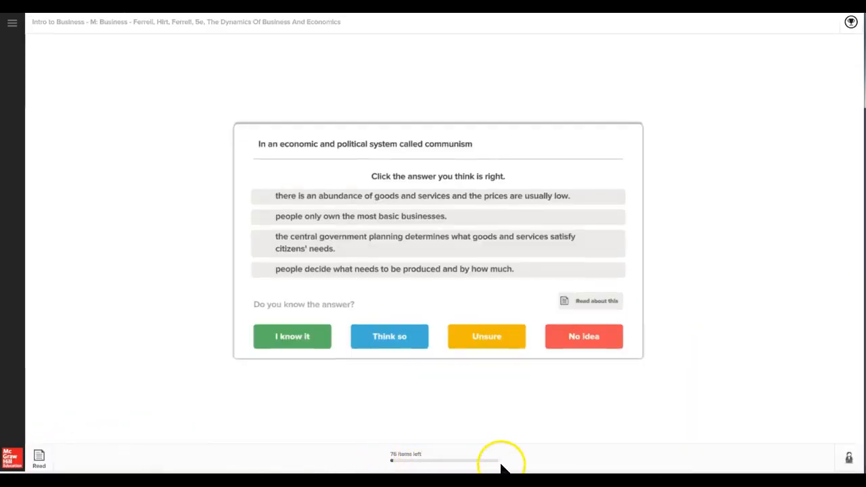
{"action": "mouse_move", "coordinate": [531, 467]}
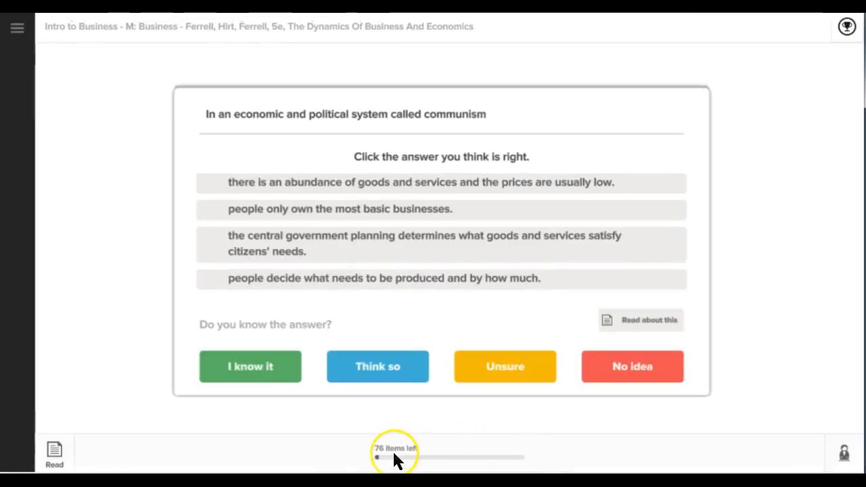
{"action": "mouse_move", "coordinate": [500, 466]}
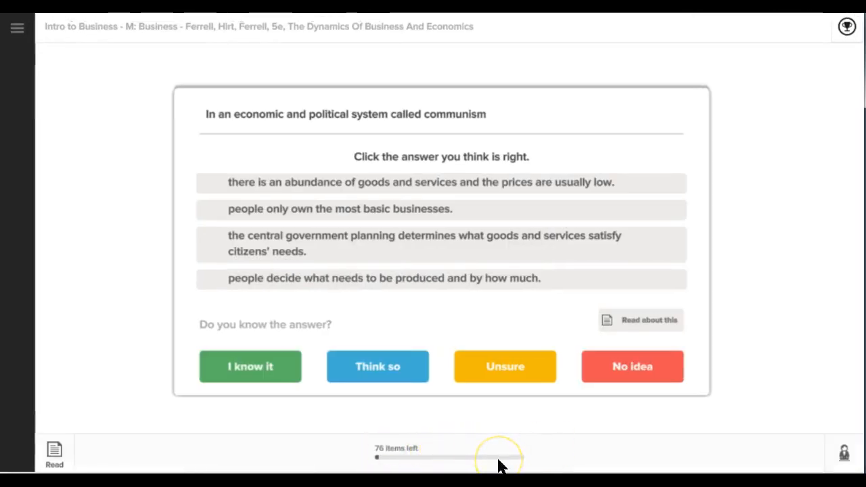
{"action": "mouse_move", "coordinate": [501, 466]}
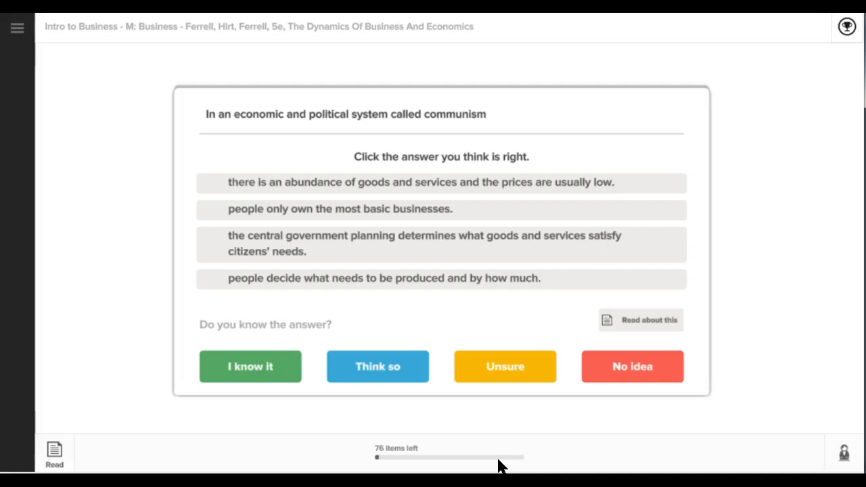
{"action": "mouse_move", "coordinate": [35, 71]}
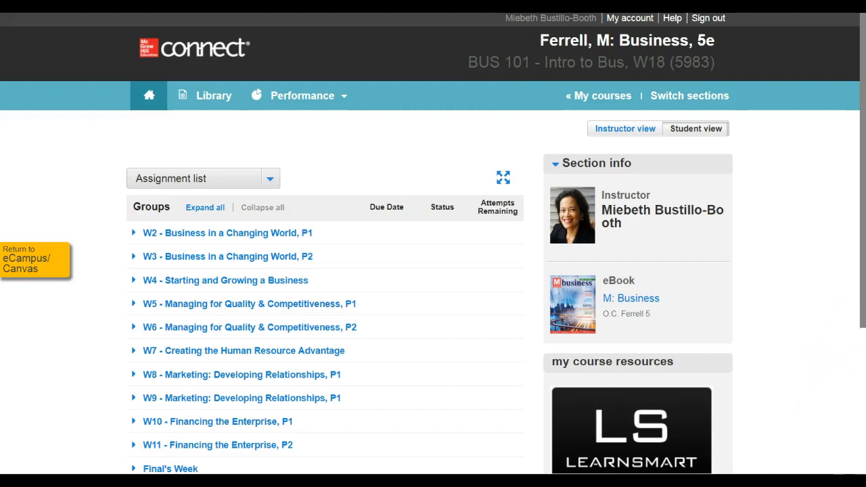
Step: Scroll the Connect home page to its course resources and recorded lectures
{"action": "scroll", "scroll_direction": "down", "scroll_amount": 3}
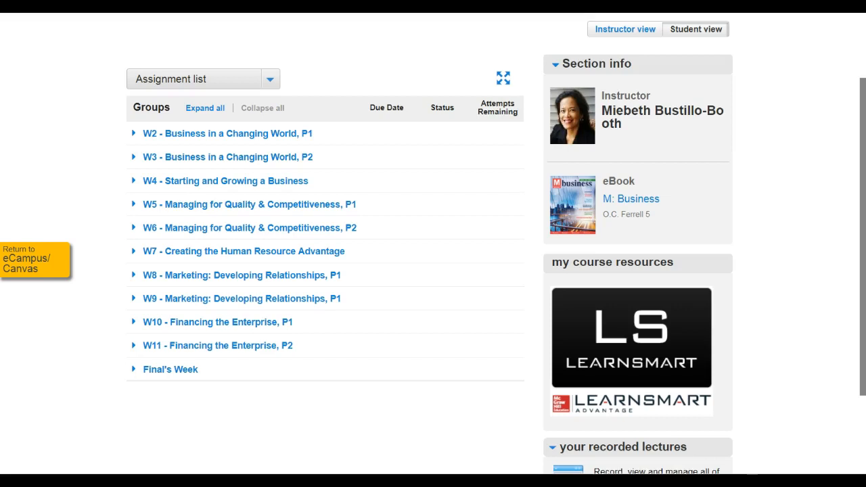
{"action": "mouse_move", "coordinate": [635, 339]}
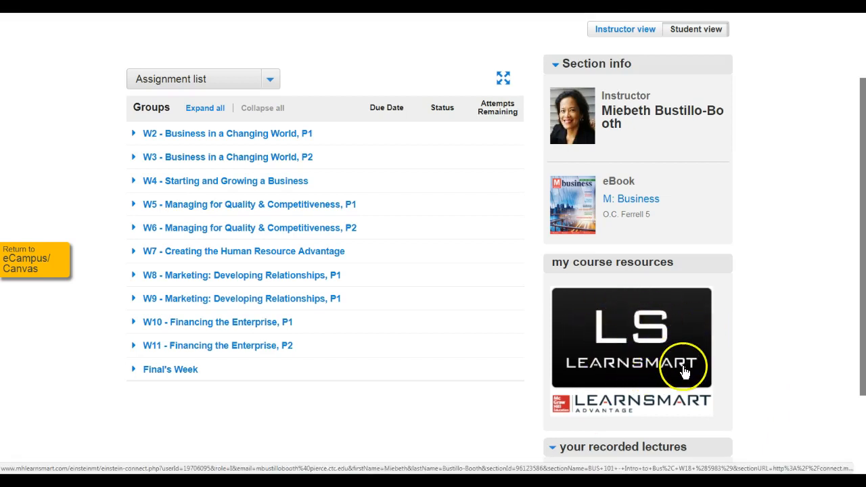
{"action": "mouse_move", "coordinate": [597, 184]}
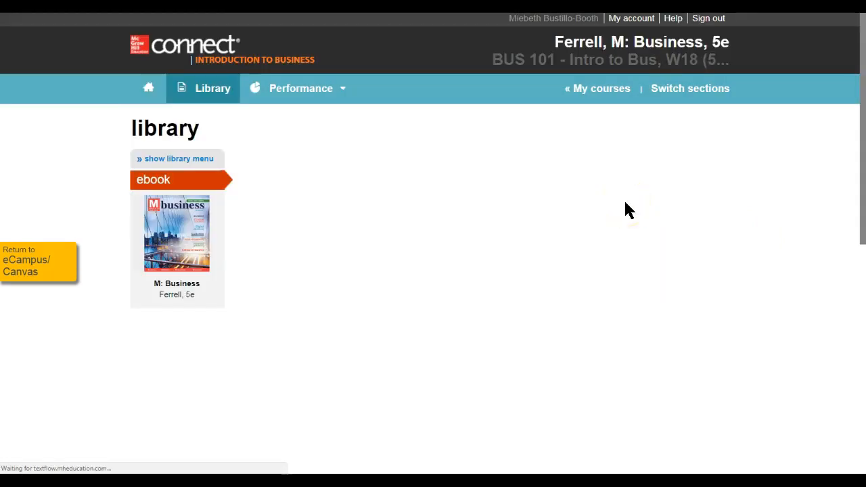
Step: Open the M: Business eBook to Chapter 1 at The Nature of Business
{"action": "left_click", "coordinate": [176, 233]}
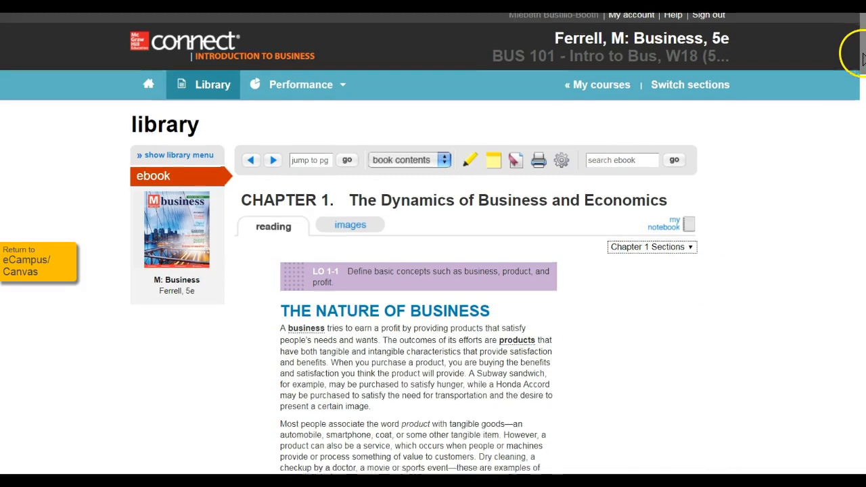
{"action": "scroll", "scroll_direction": "down", "scroll_amount": 3}
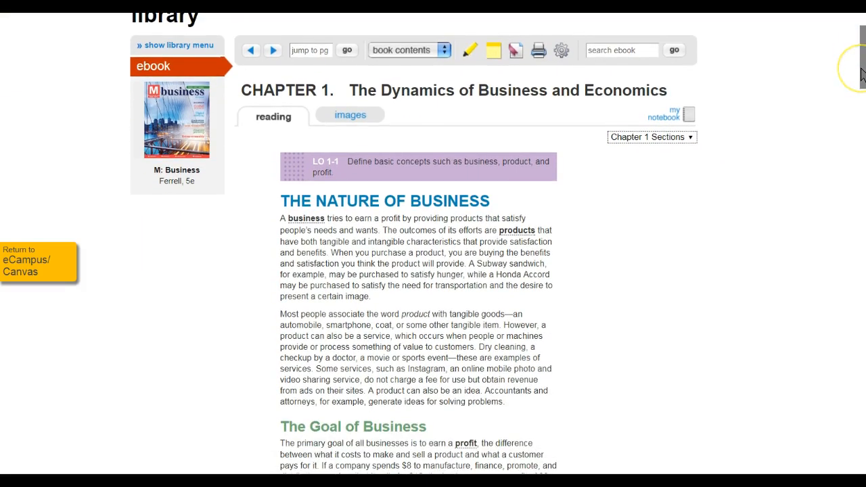
{"action": "mouse_move", "coordinate": [861, 64]}
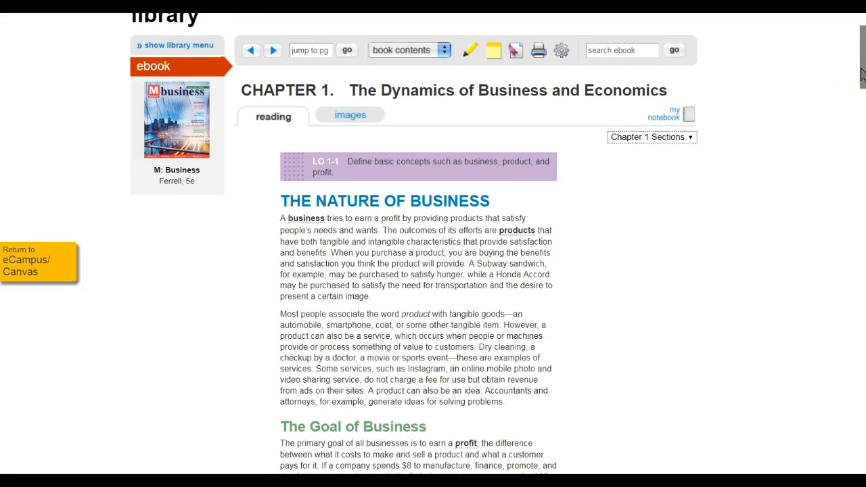
{"action": "scroll", "scroll_direction": "up", "scroll_amount": 3}
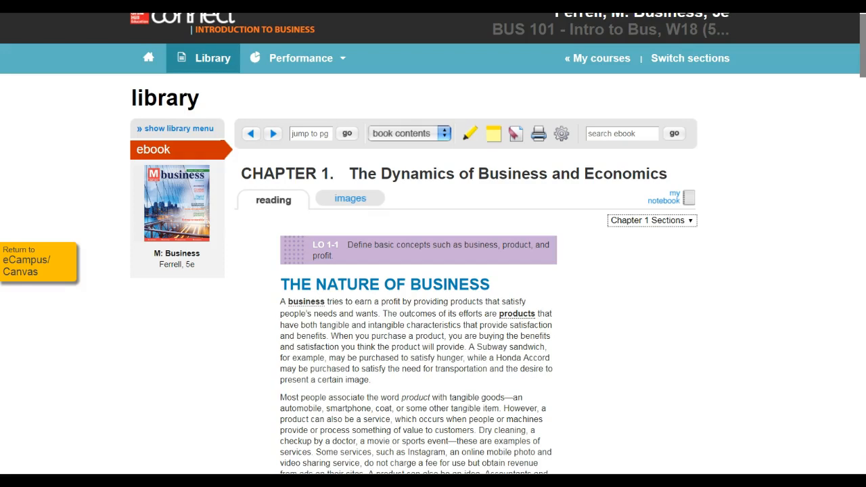
{"action": "mouse_move", "coordinate": [12, 22]}
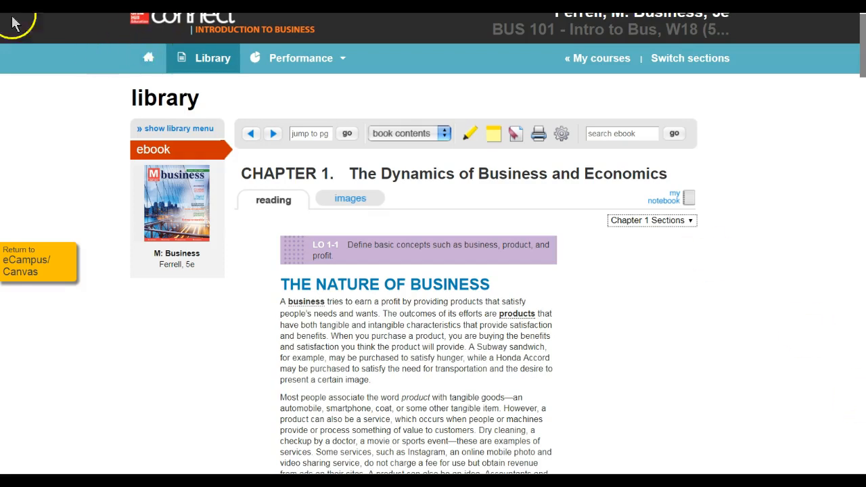
Step: Return to the Connect course home and expand the W2 - Business in a Changing World, P1 group
{"action": "left_click", "coordinate": [149, 57]}
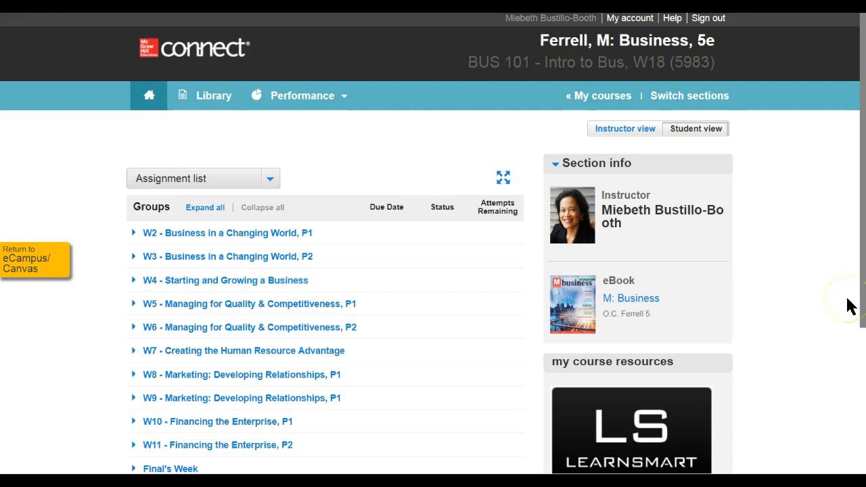
{"action": "scroll", "scroll_direction": "down", "scroll_amount": 3}
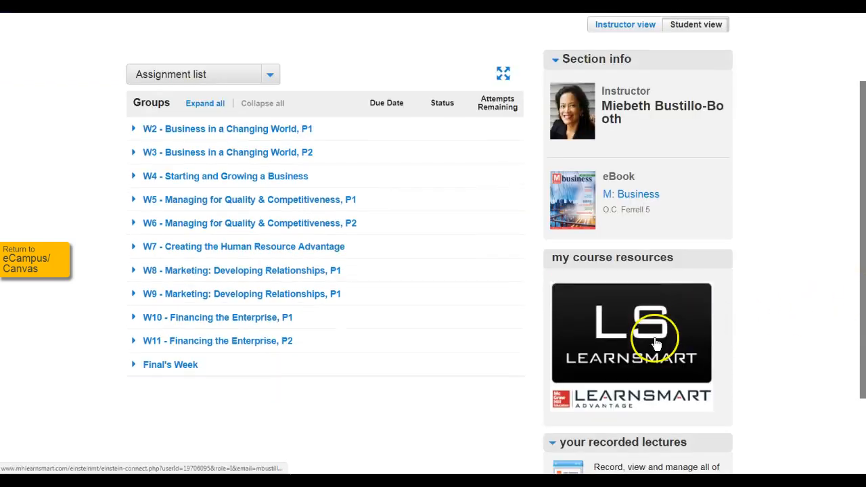
{"action": "mouse_move", "coordinate": [134, 122]}
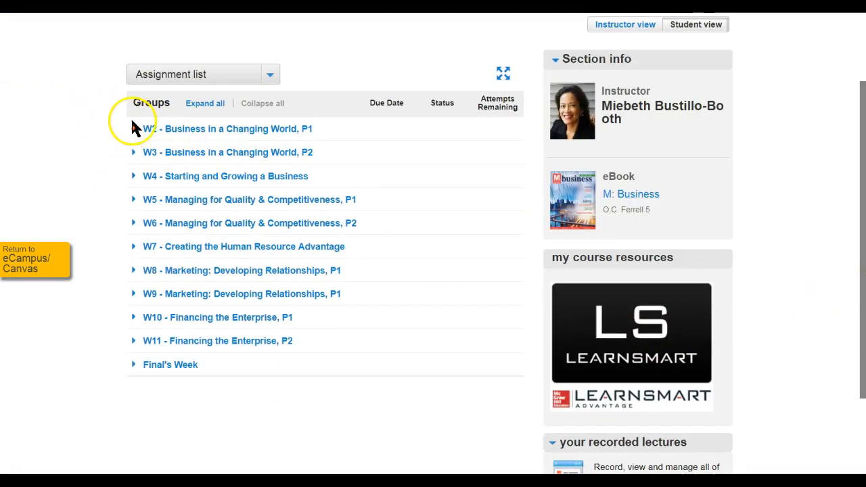
{"action": "left_click", "coordinate": [134, 129]}
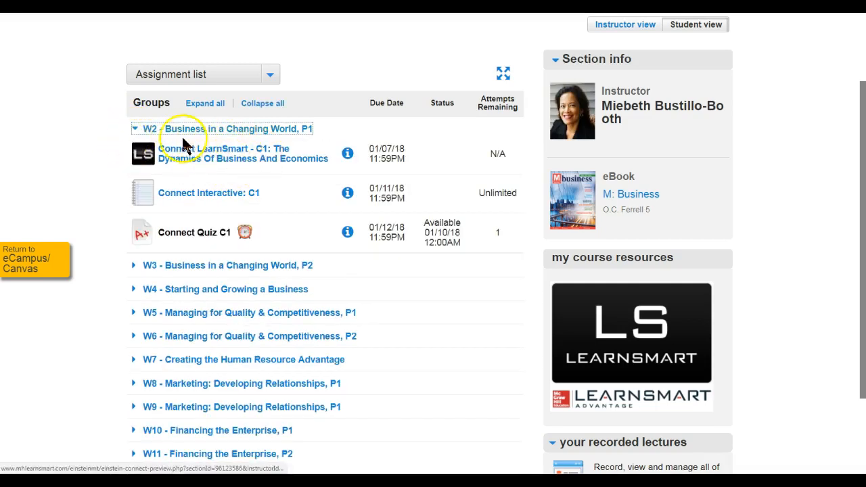
{"action": "mouse_move", "coordinate": [602, 355]}
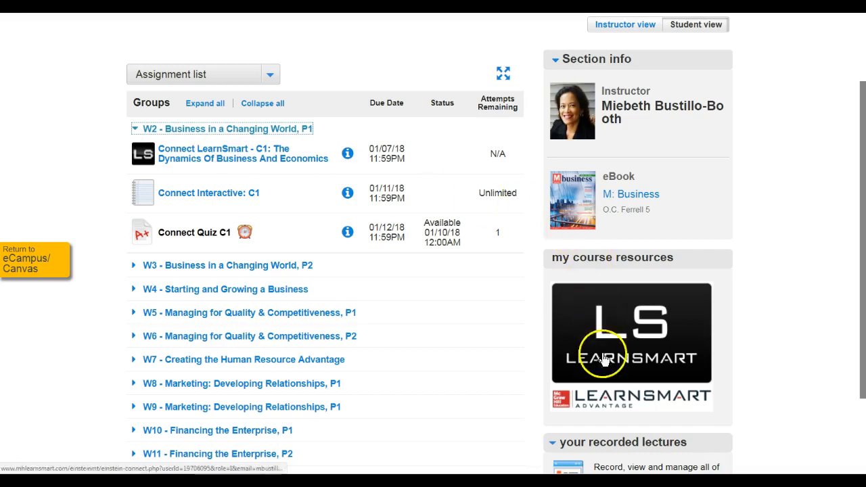
{"action": "mouse_move", "coordinate": [730, 355]}
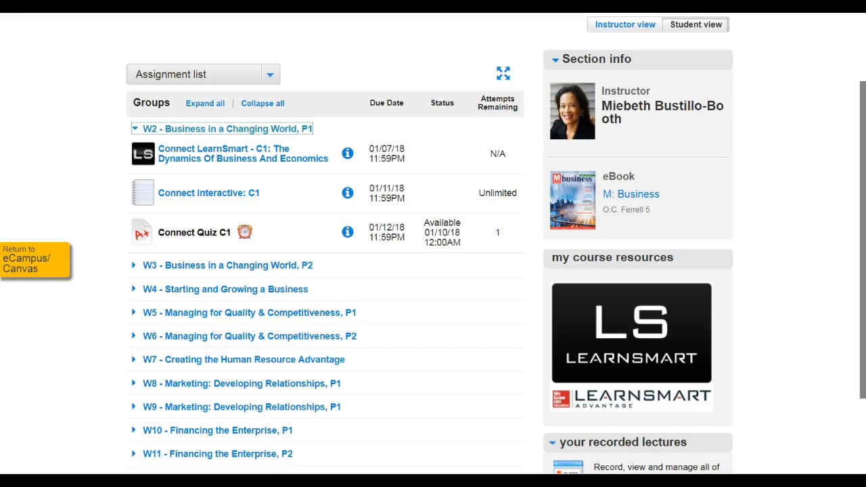
{"action": "mouse_move", "coordinate": [664, 220]}
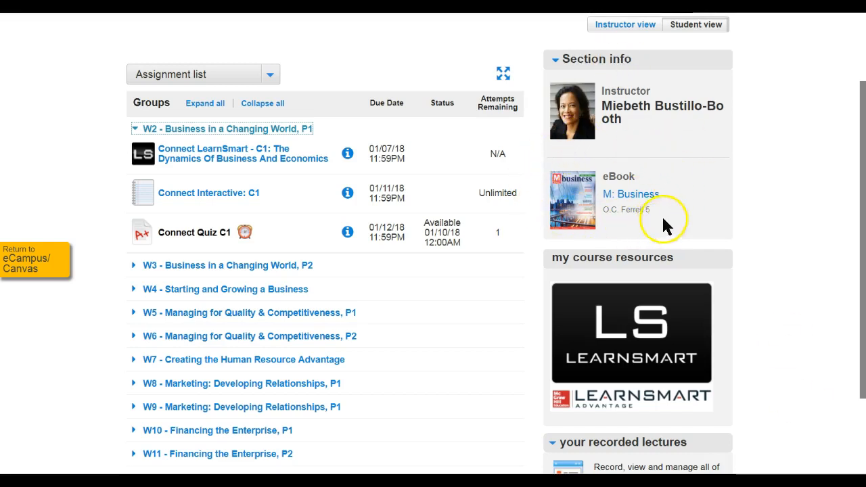
{"action": "mouse_move", "coordinate": [736, 174]}
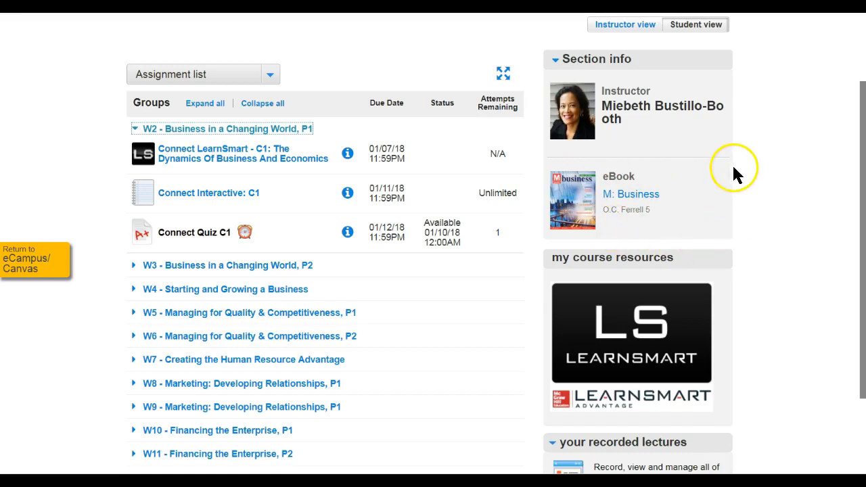